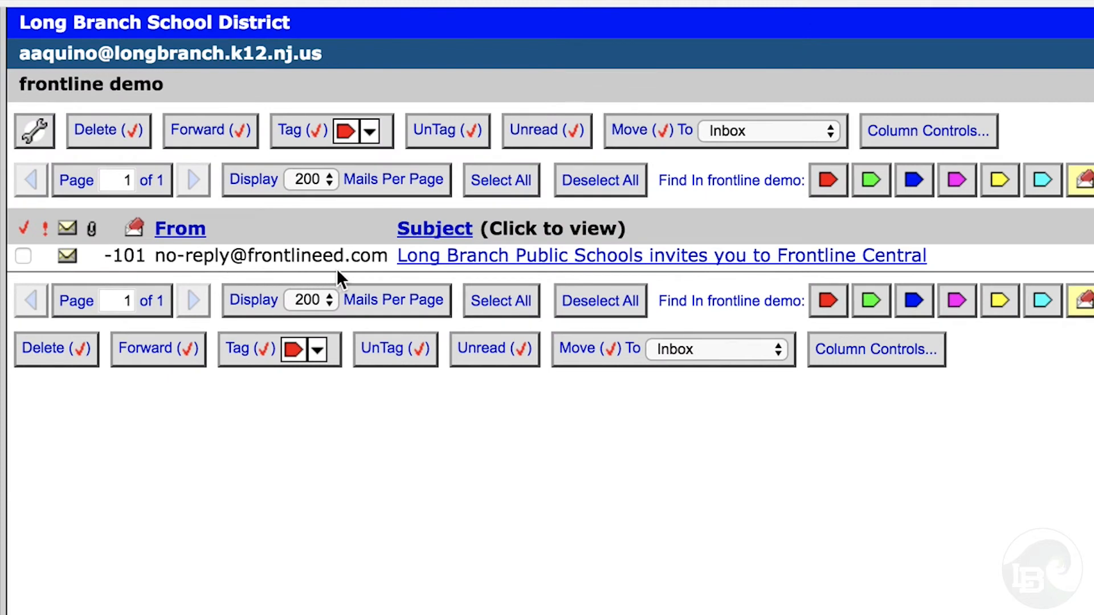
mouse_move(401, 276)
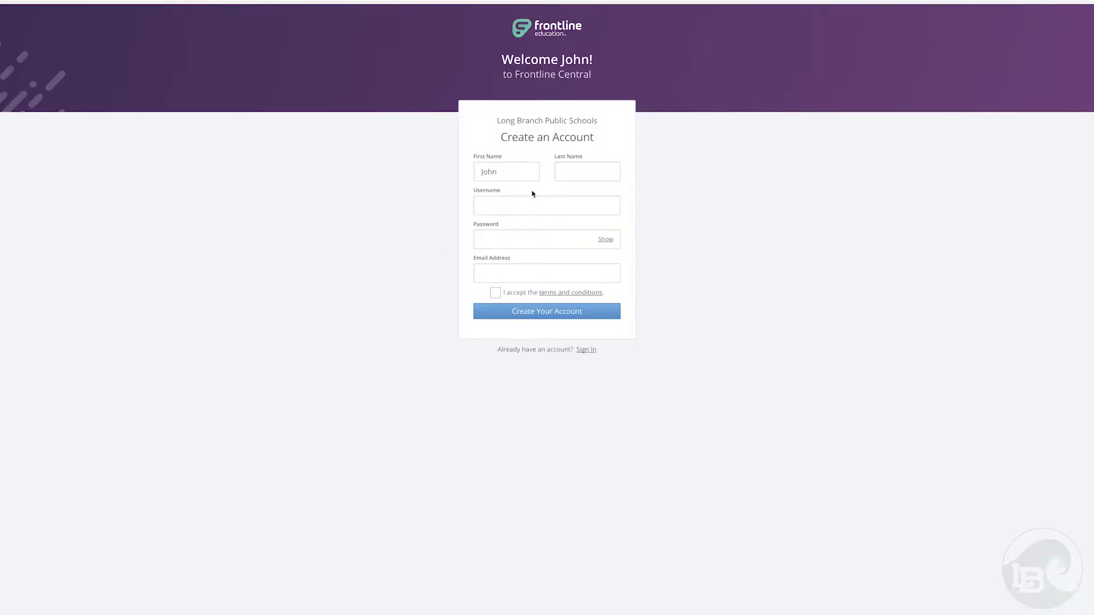
text(Do)
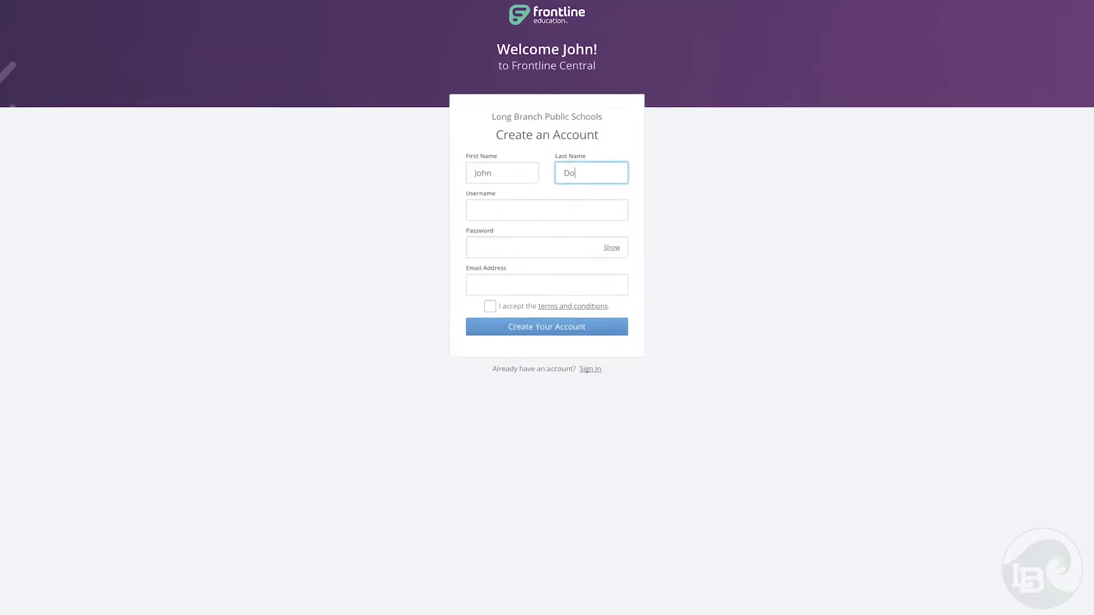
text(jdoe2)
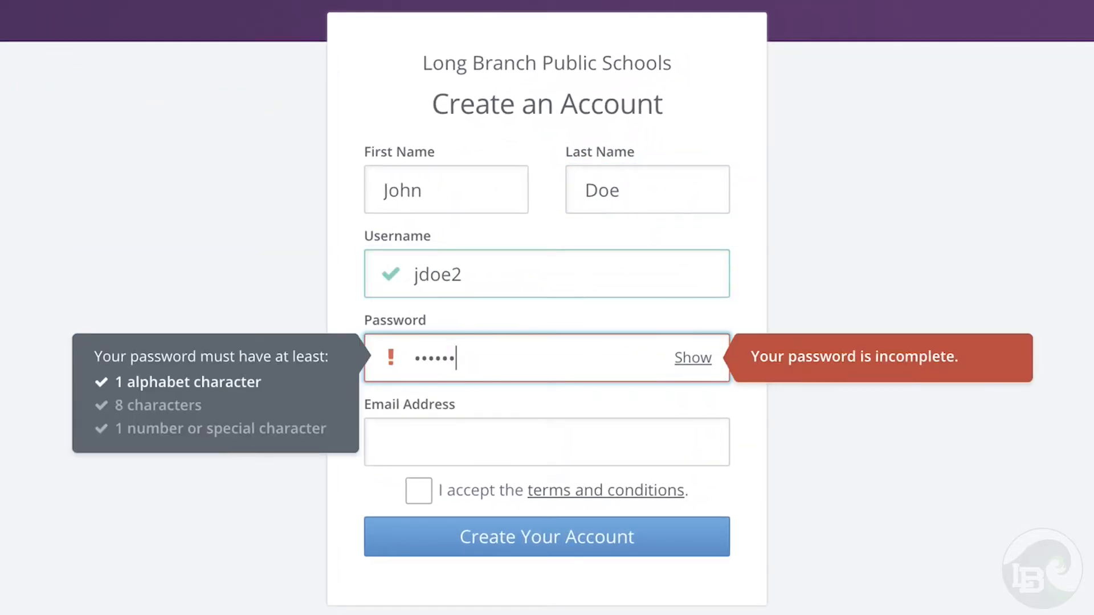
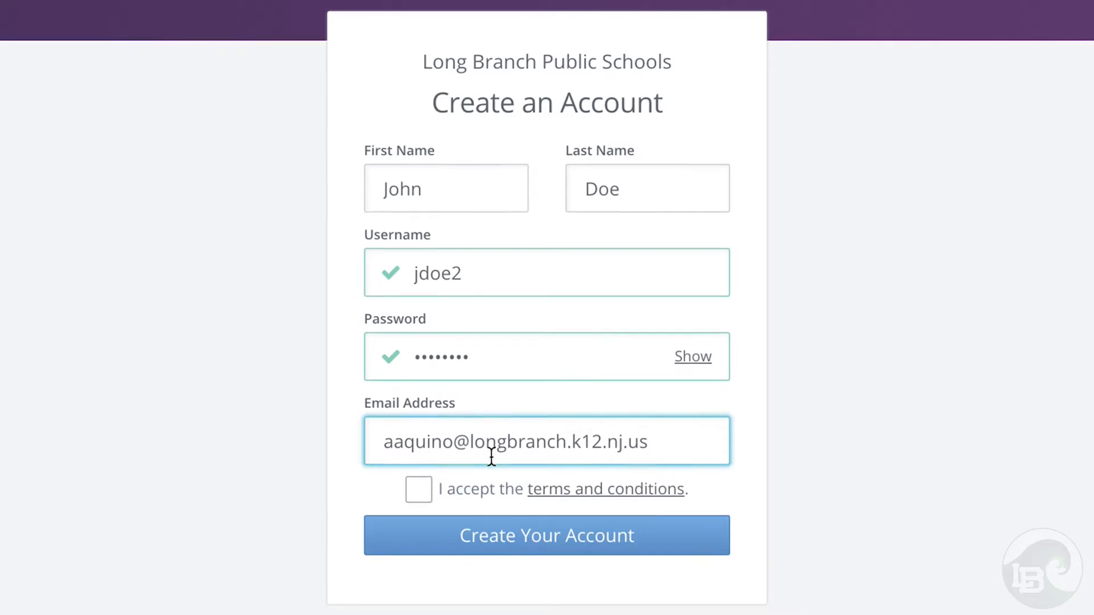
mouse_move(422, 502)
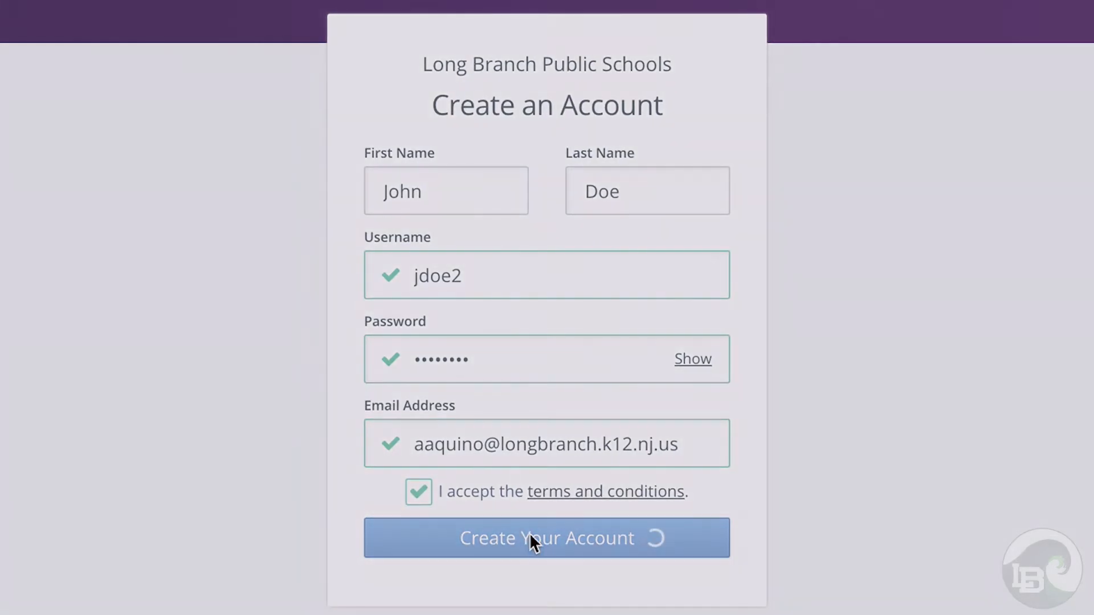
click(547, 538)
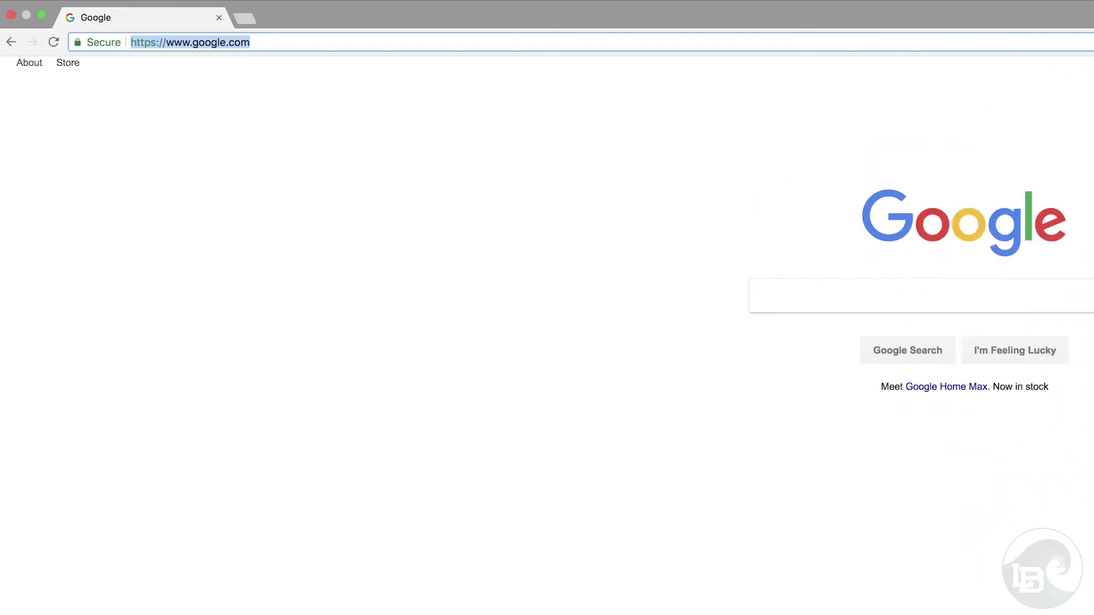
Enter the Frontline address in Chrome's address bar to load the sign-in page.
text(ap)
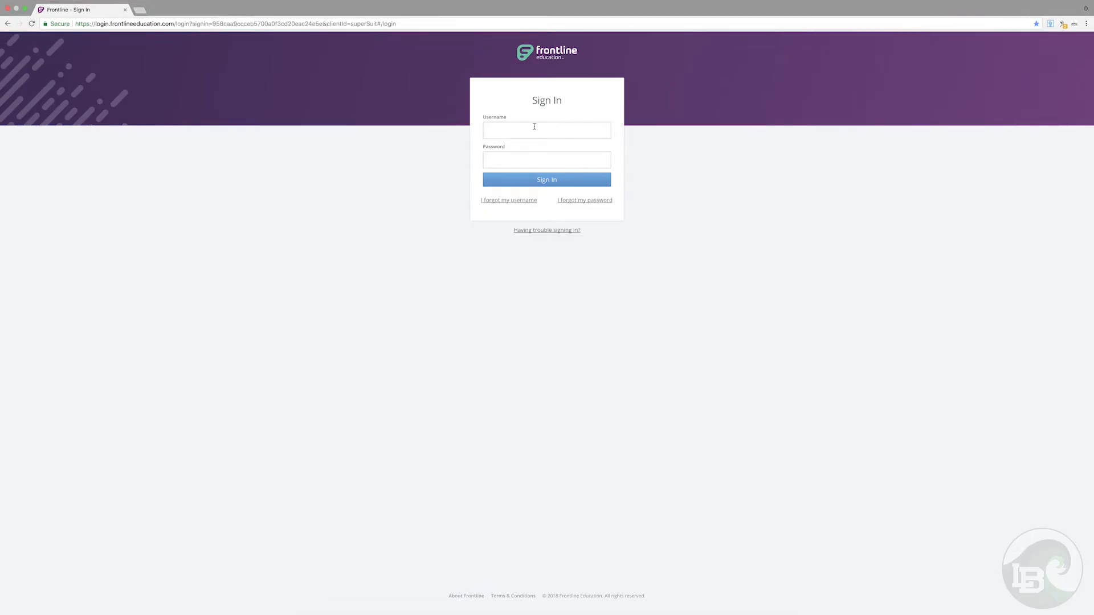
Enter the new account's username and password in the Sign In form and sign in.
text(A)
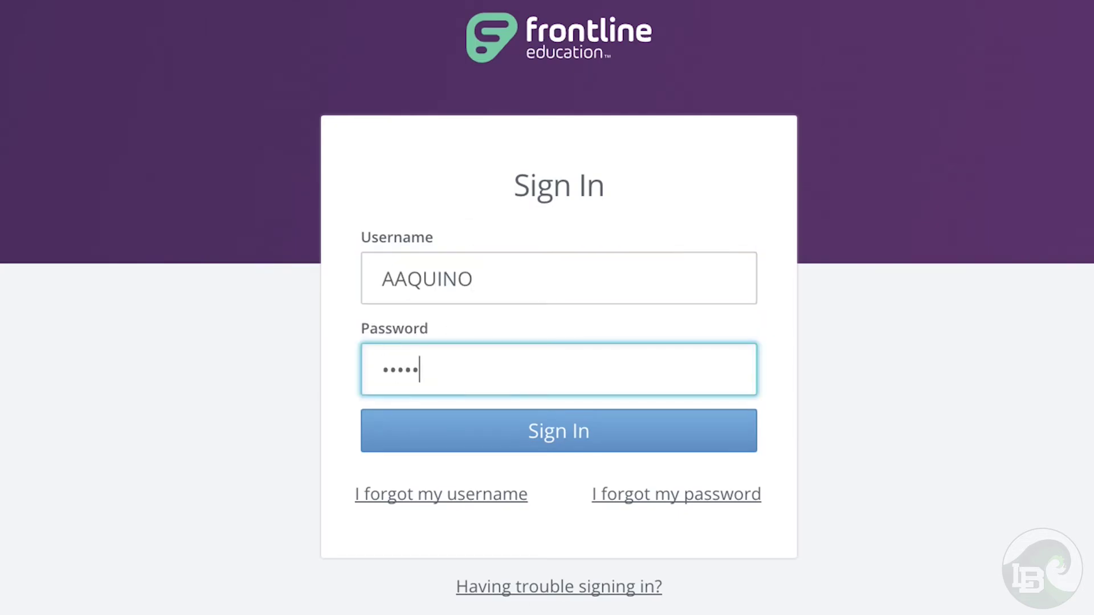
click(558, 430)
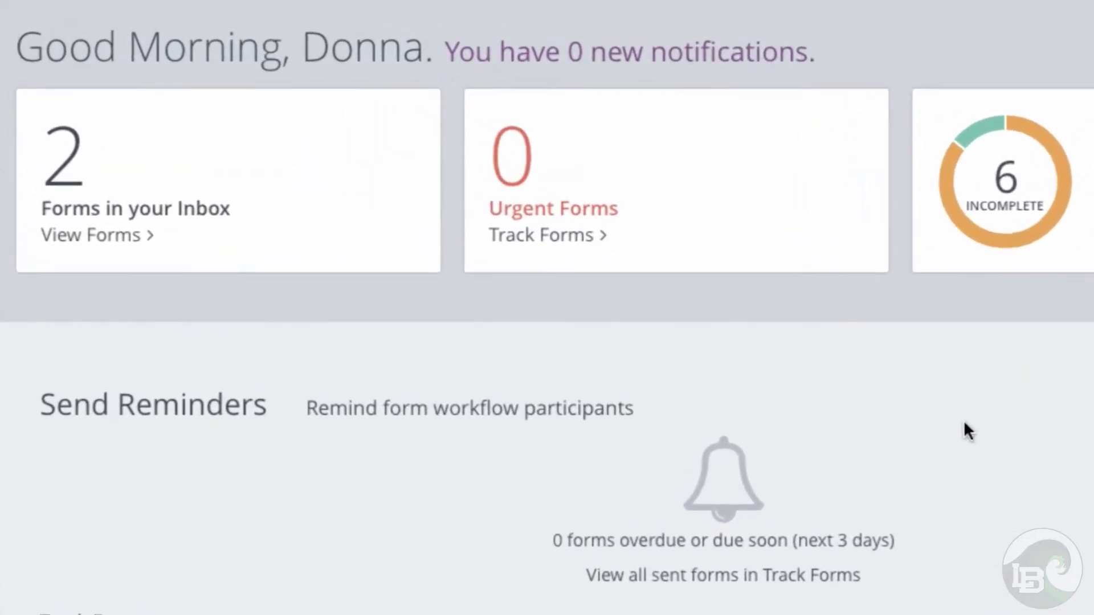
Choose Account Settings from the user name dropdown at the top right.
scroll(right, 3)
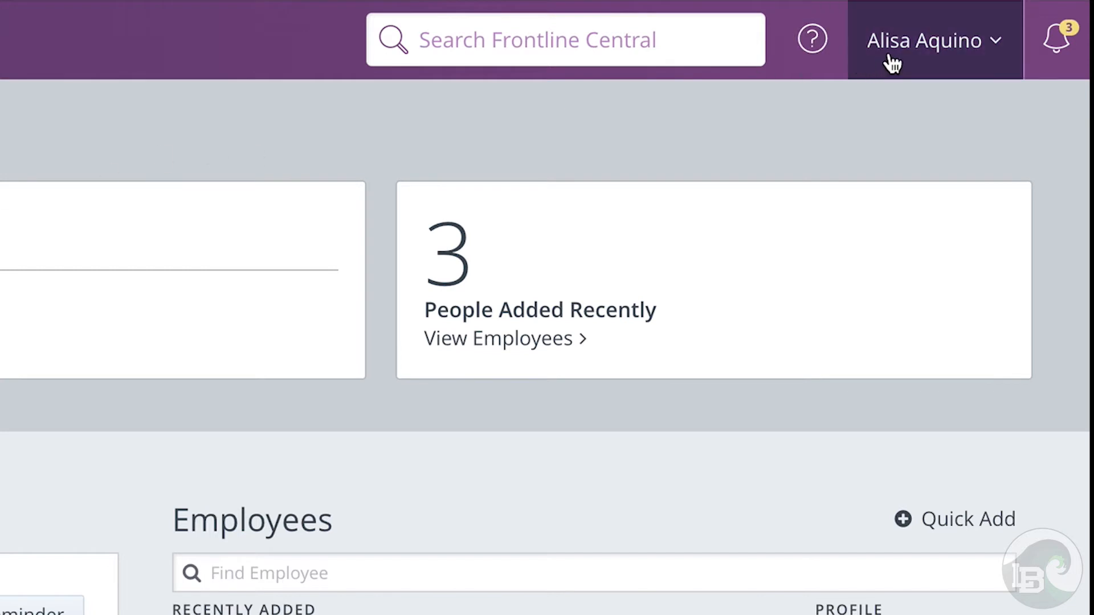
click(924, 41)
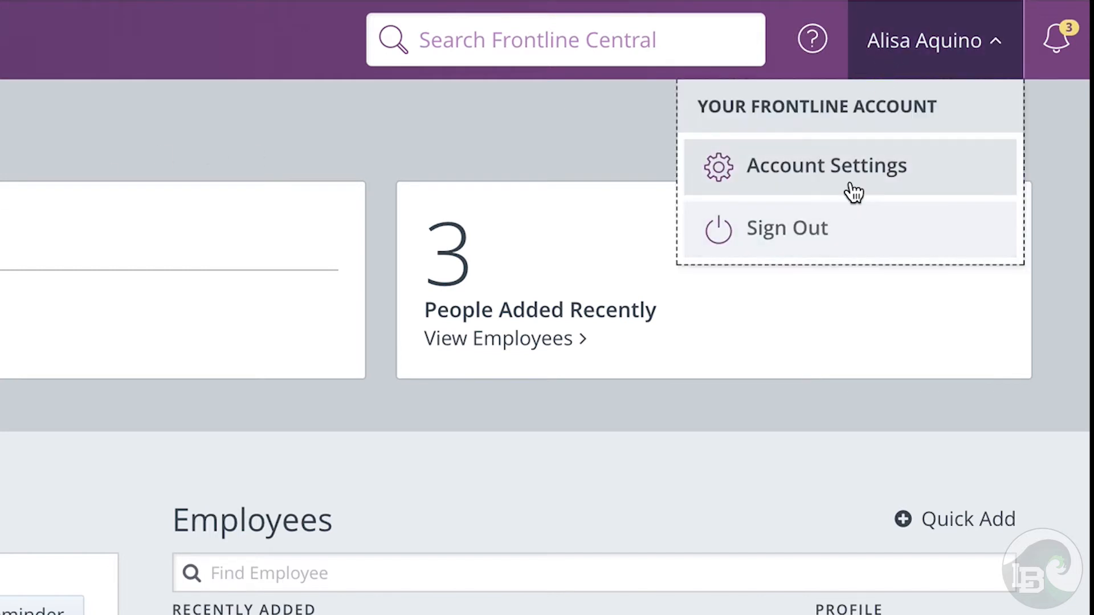
click(924, 41)
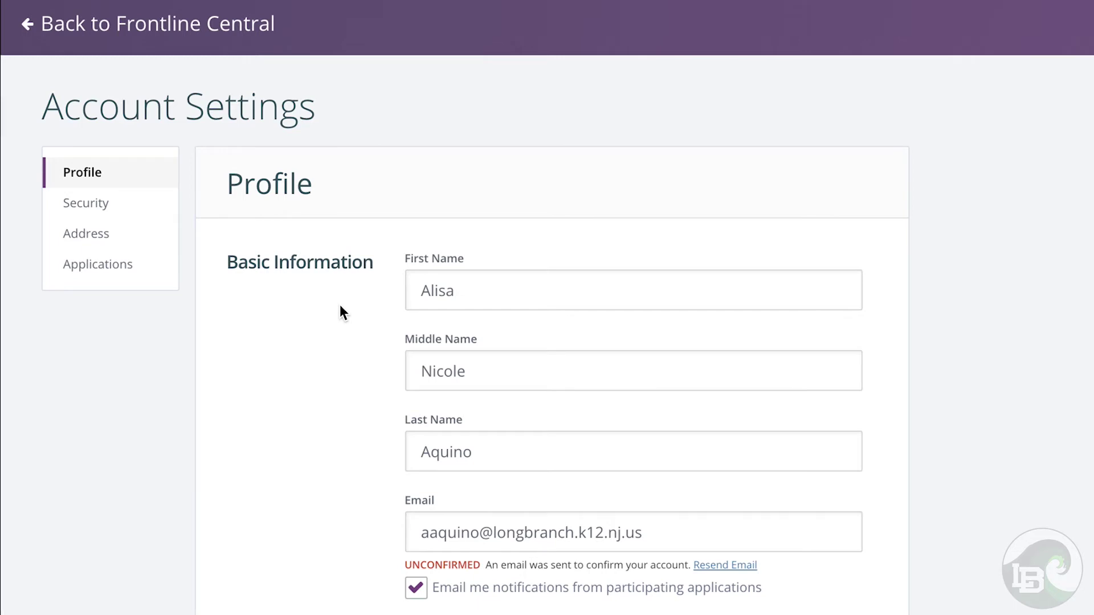
mouse_move(136, 223)
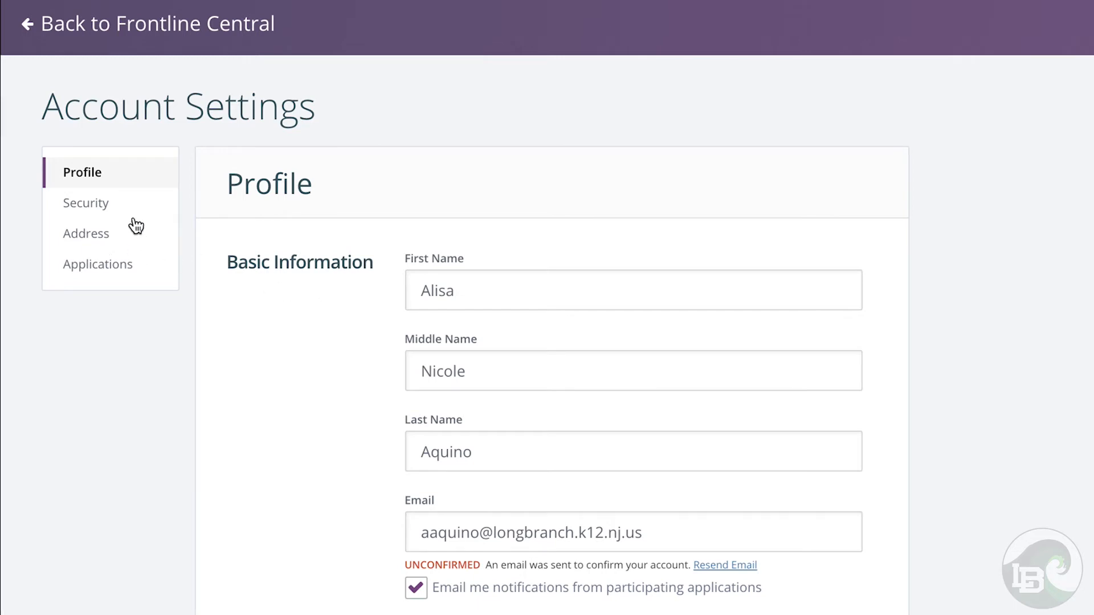
View the Security section, then the Address section, of Account Settings.
click(86, 202)
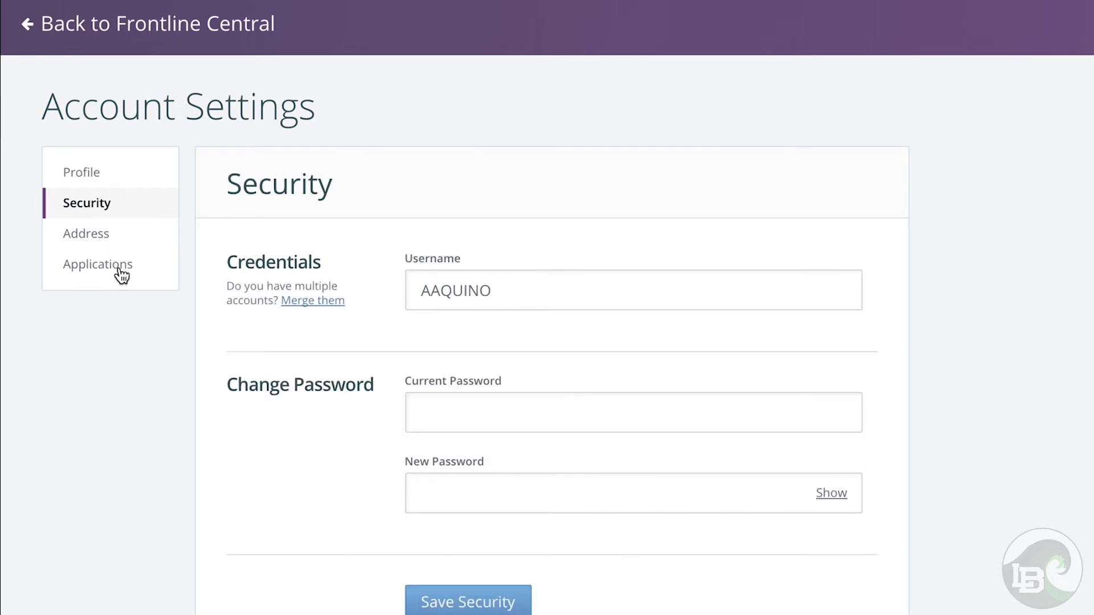
mouse_move(114, 250)
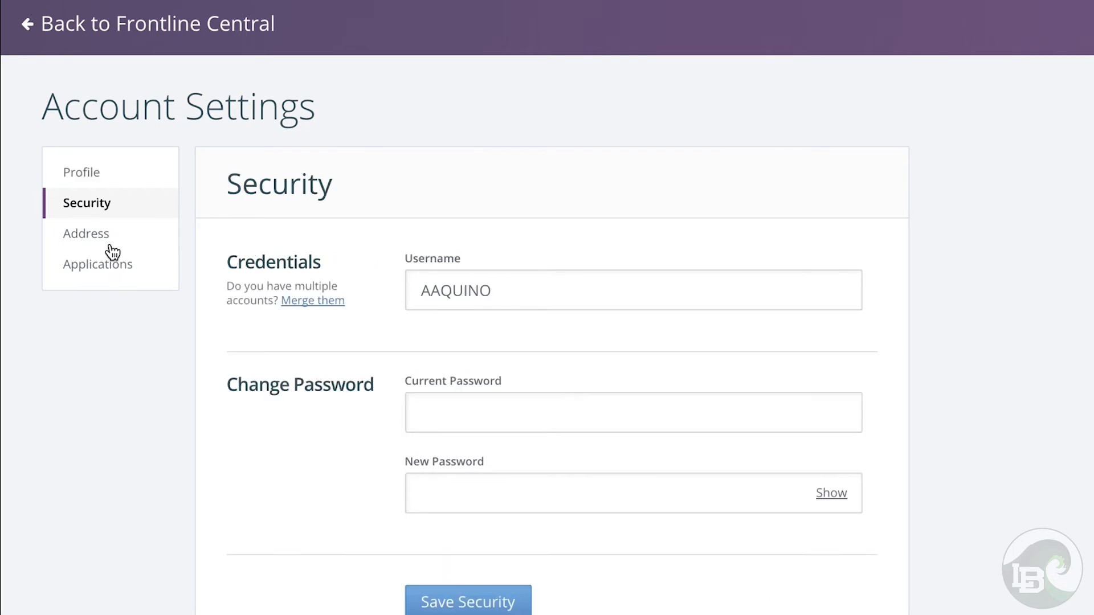
click(98, 264)
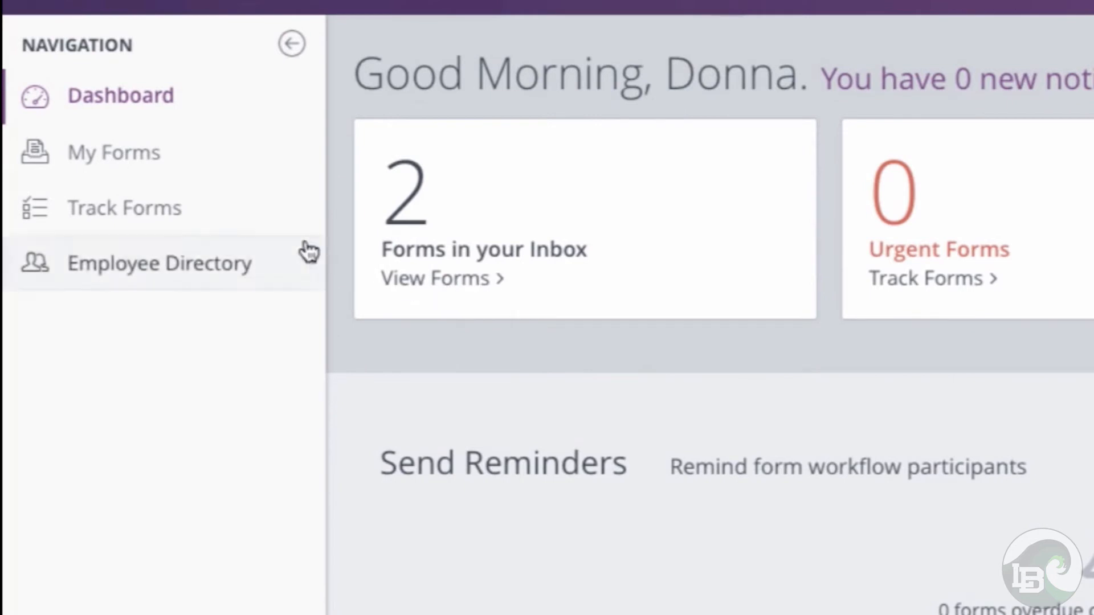
From My Forms, start completing the Technology Policy form.
click(113, 152)
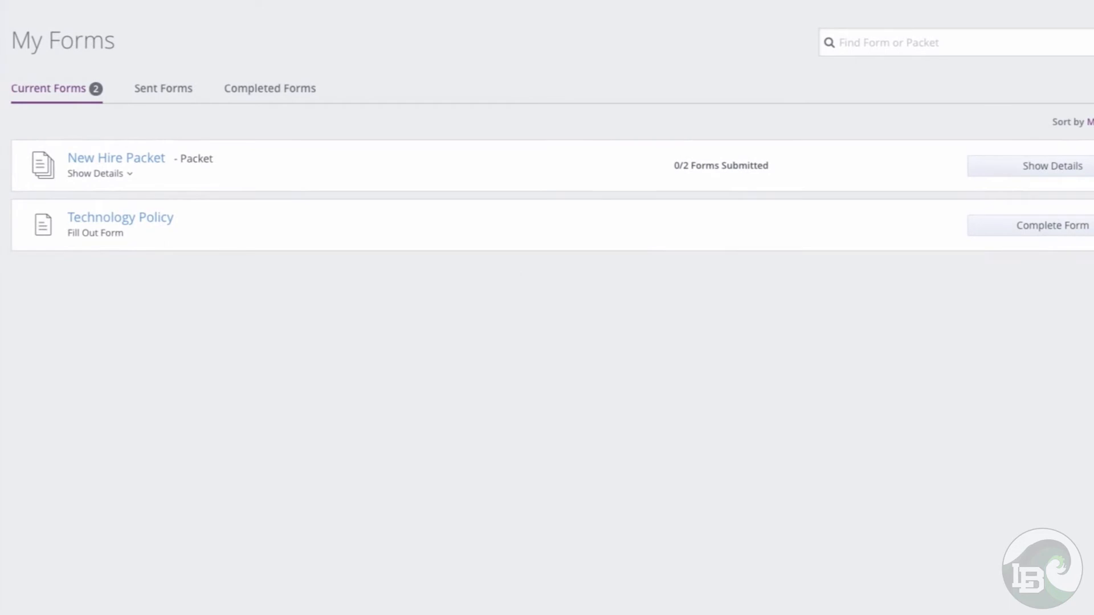
mouse_move(758, 220)
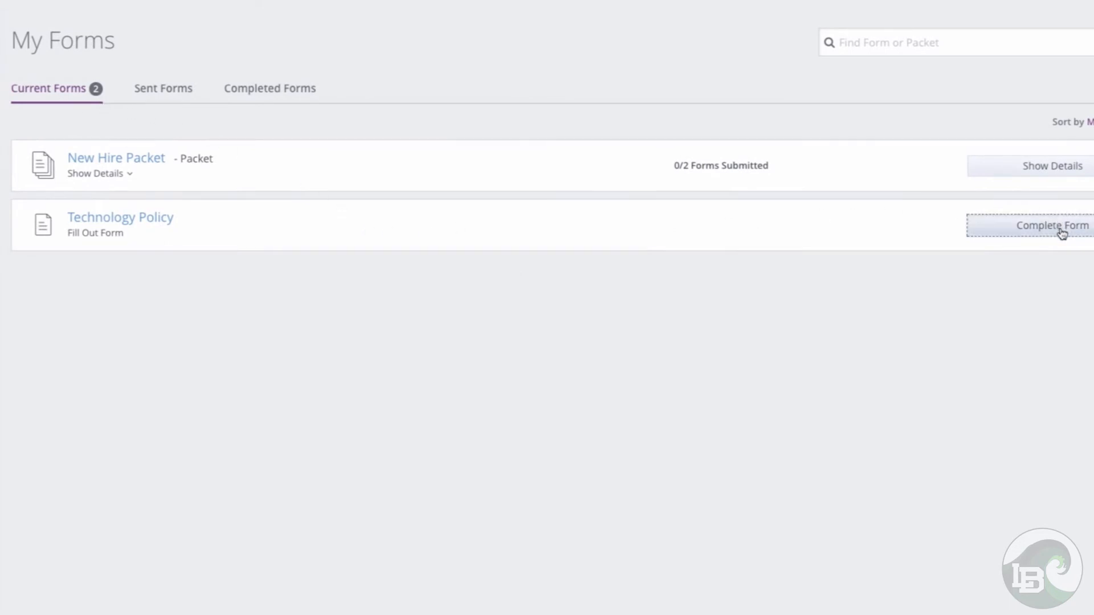
click(1046, 226)
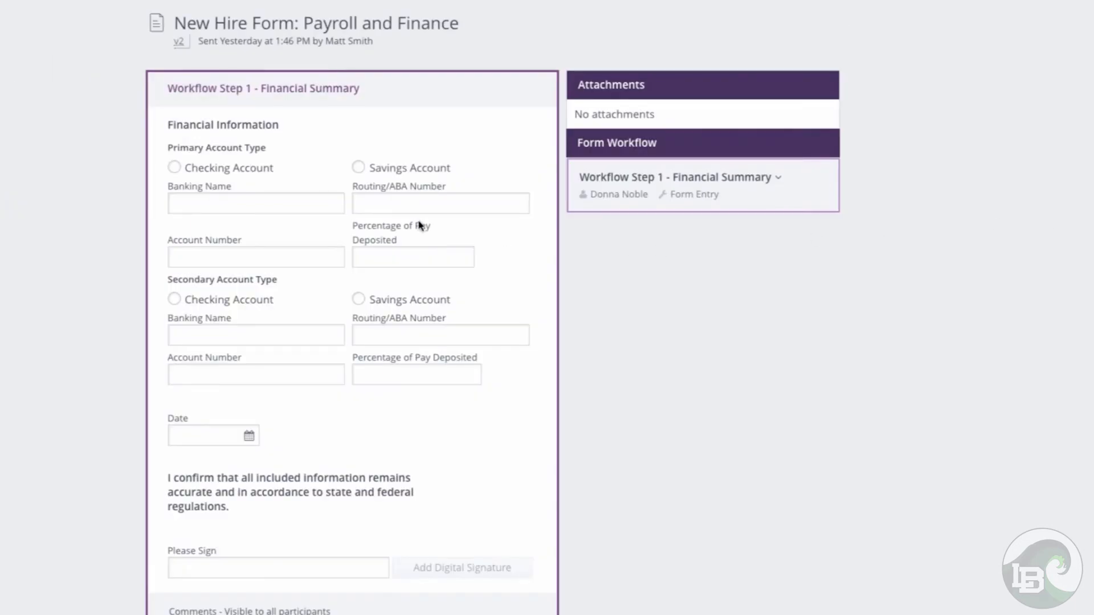
mouse_move(617, 274)
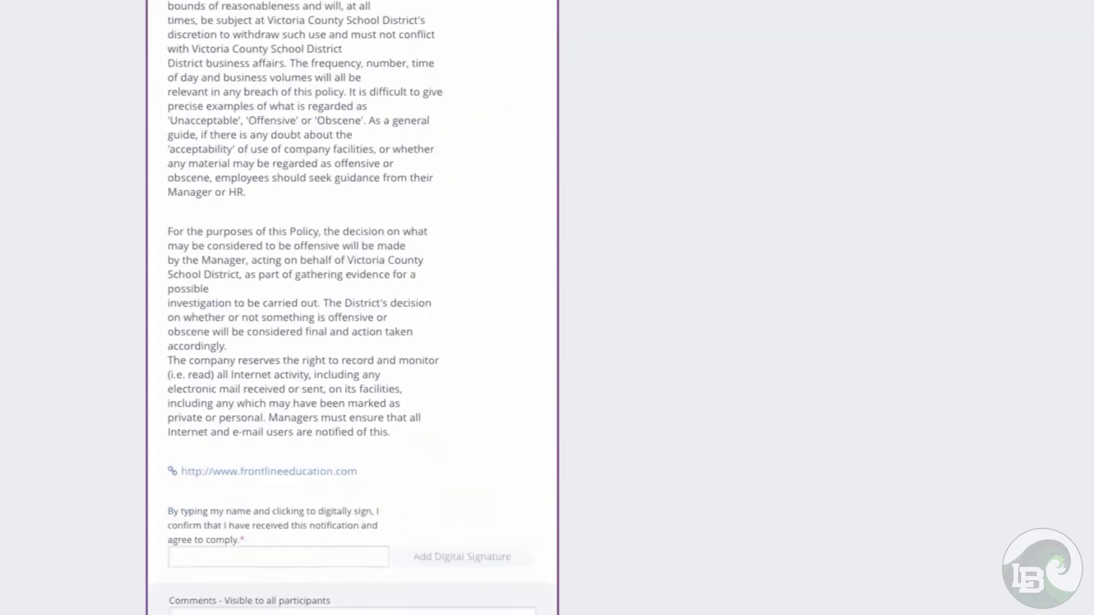
Digitally sign the Technology Policy form as 'Donna Noble' and submit it.
scroll(down, 3)
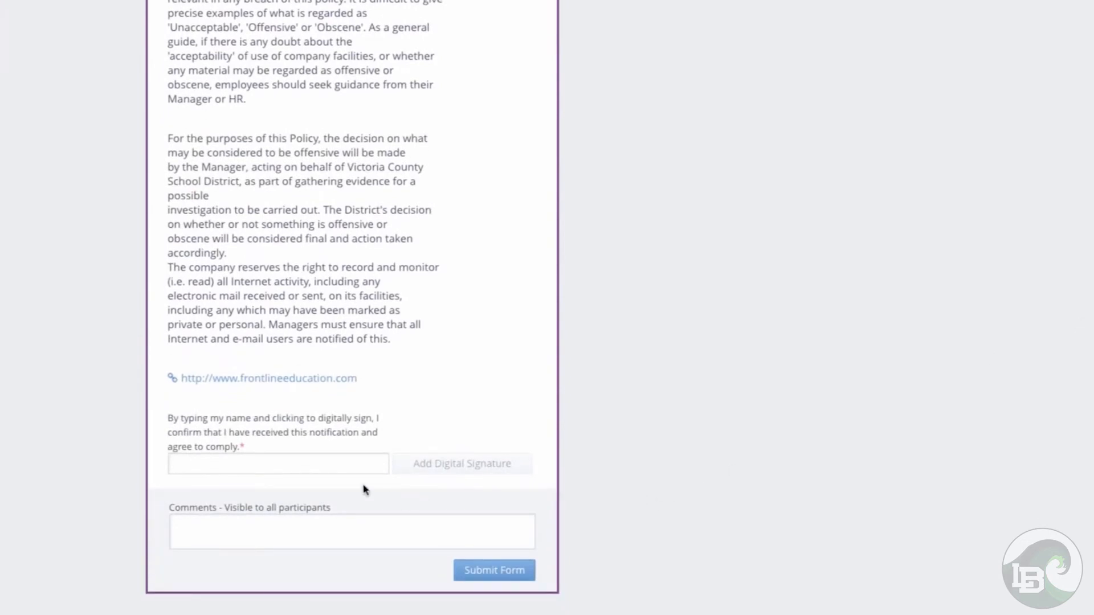
text(Donna Noble)
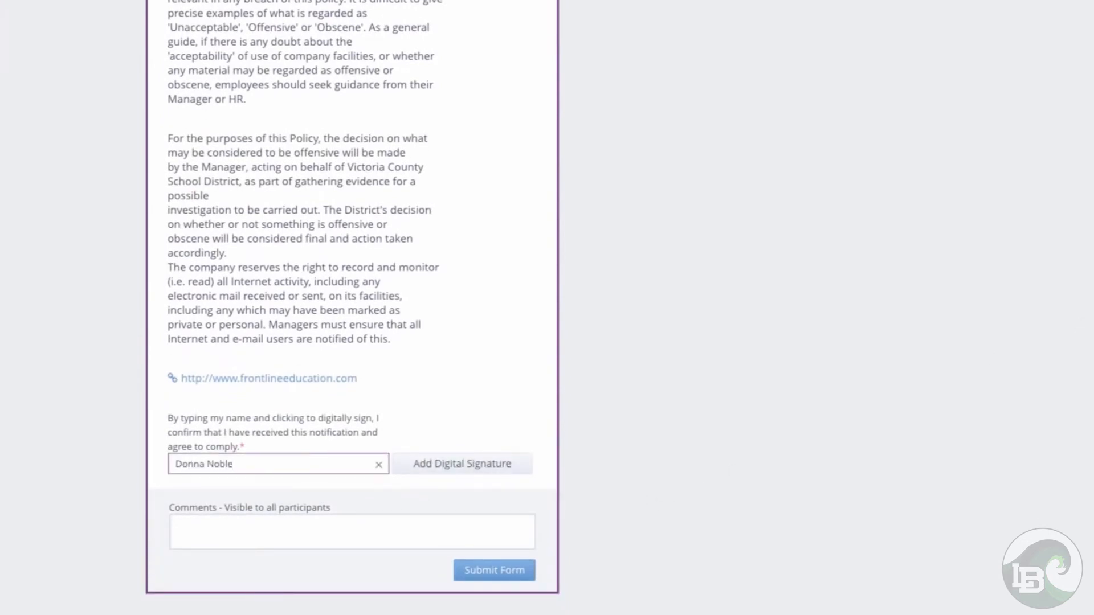
click(462, 463)
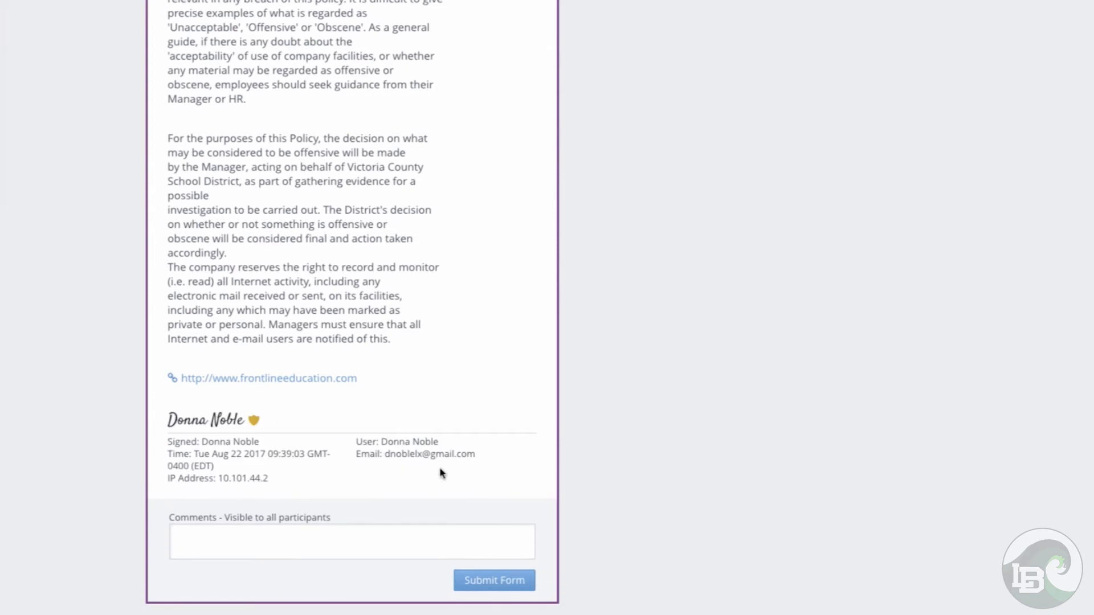
mouse_move(451, 505)
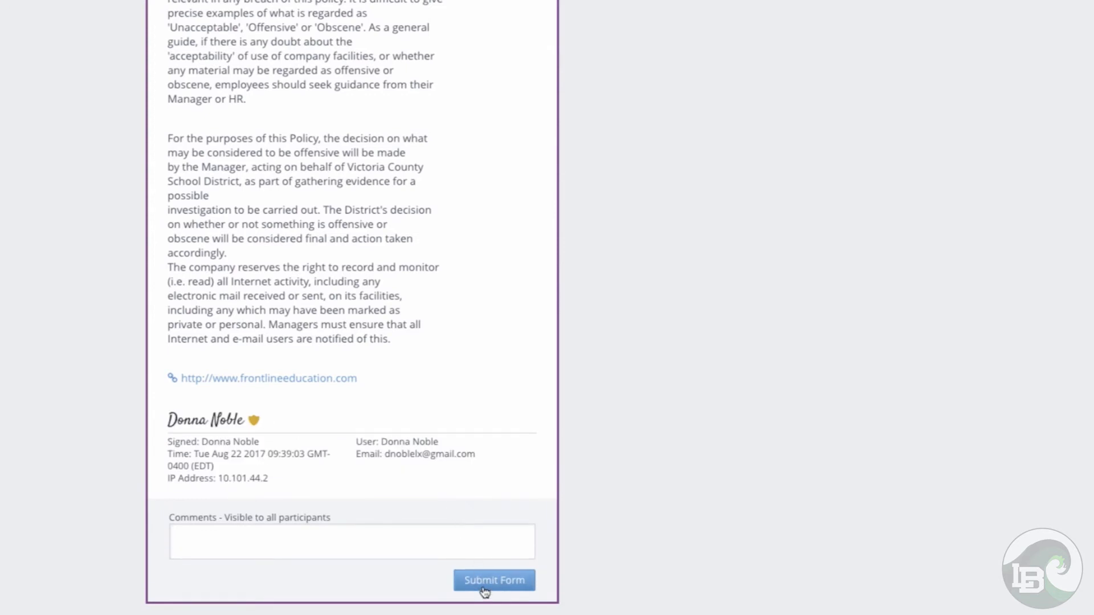
click(494, 580)
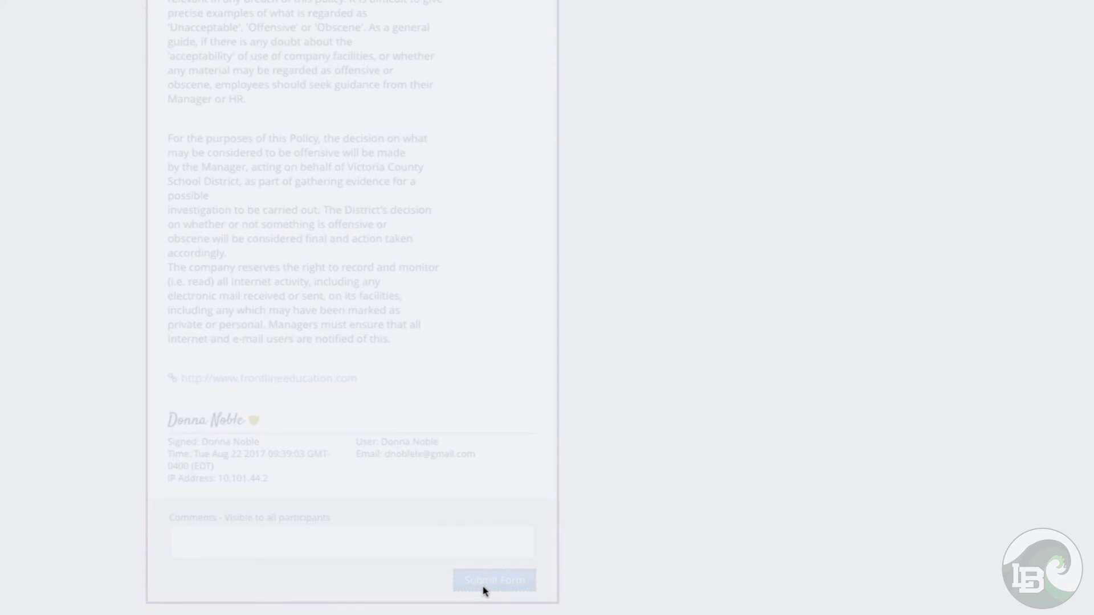
click(491, 581)
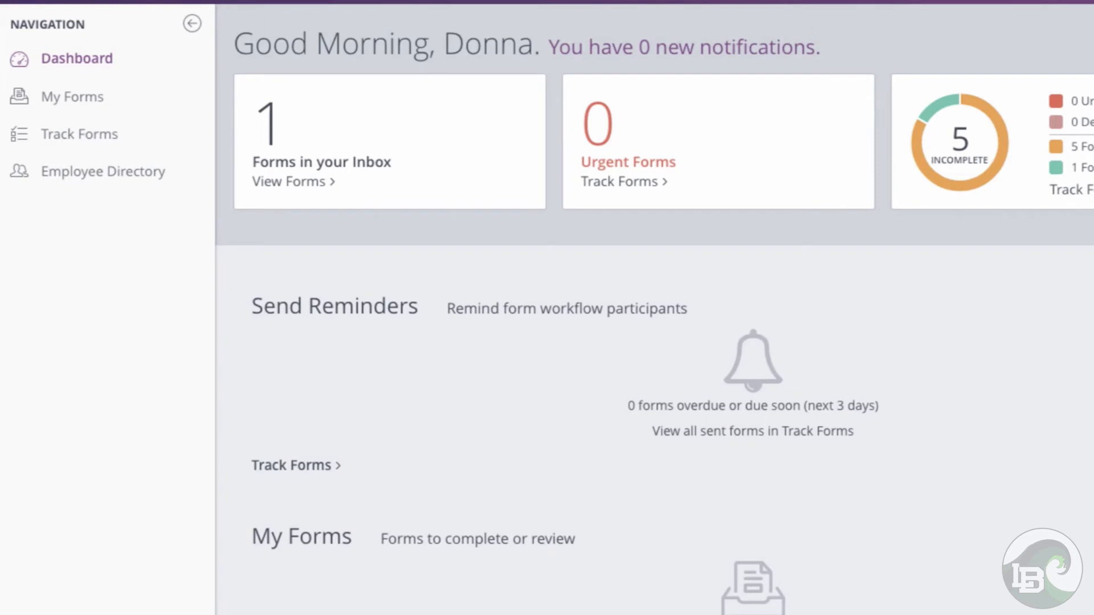
mouse_move(106, 146)
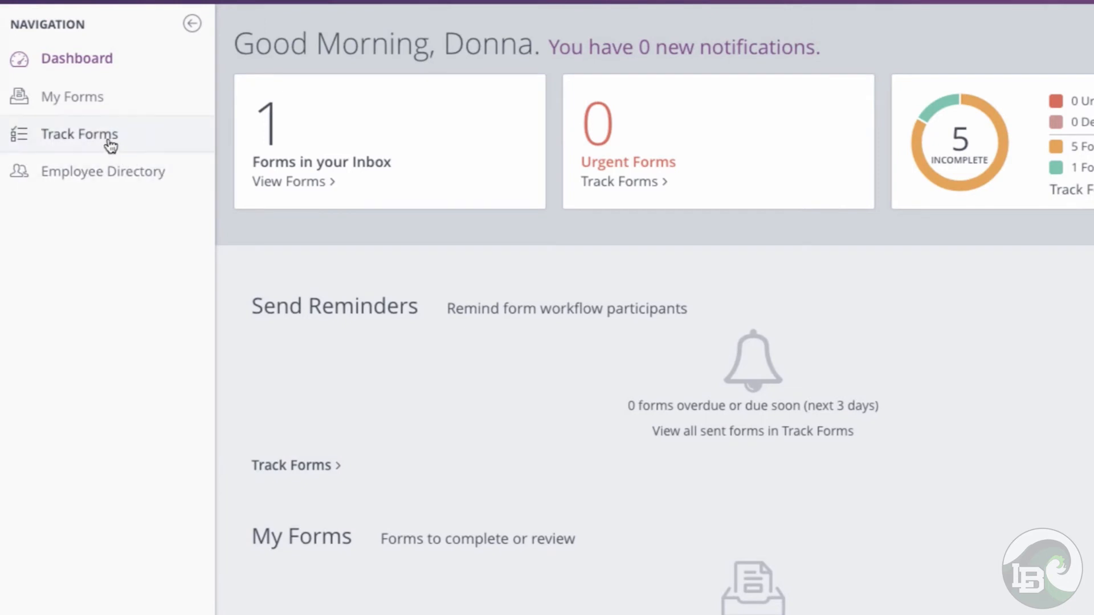
Open Track Forms and view the Not Started forms tab.
click(80, 135)
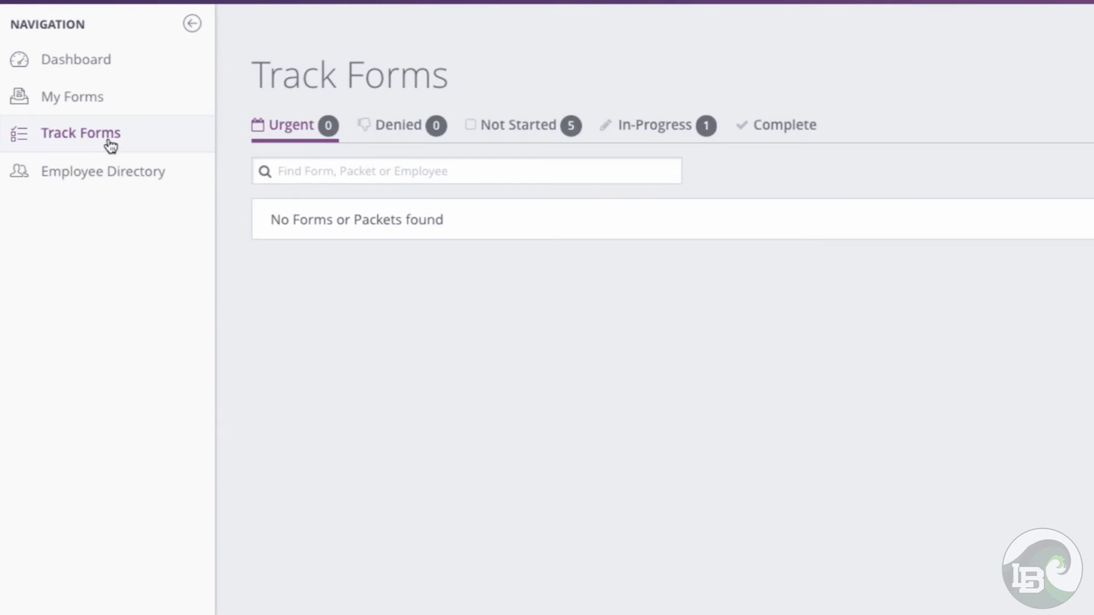
mouse_move(305, 138)
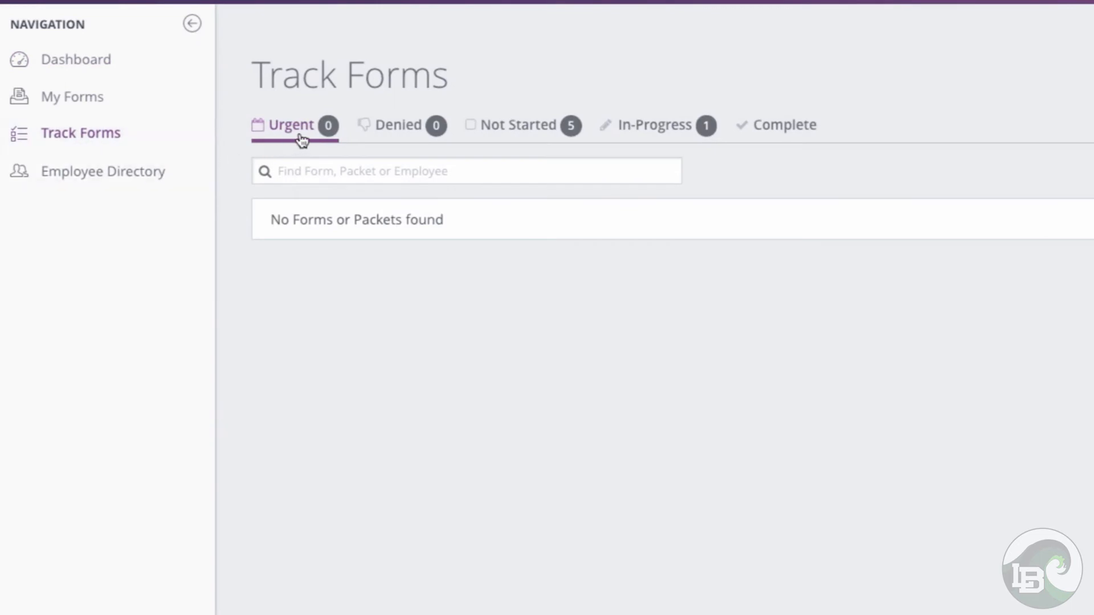
mouse_move(412, 133)
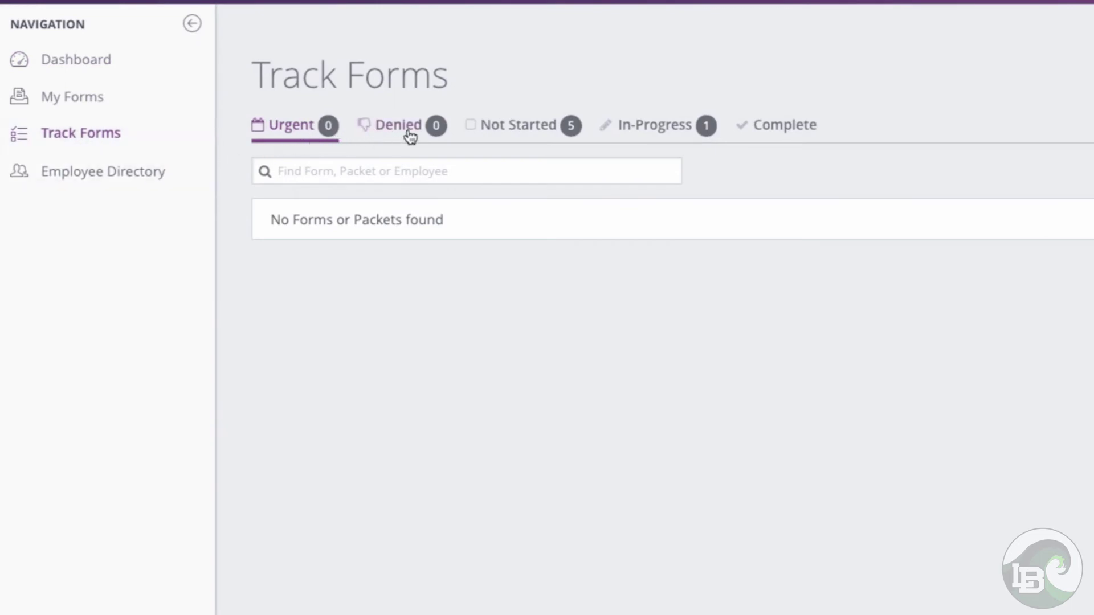
mouse_move(498, 140)
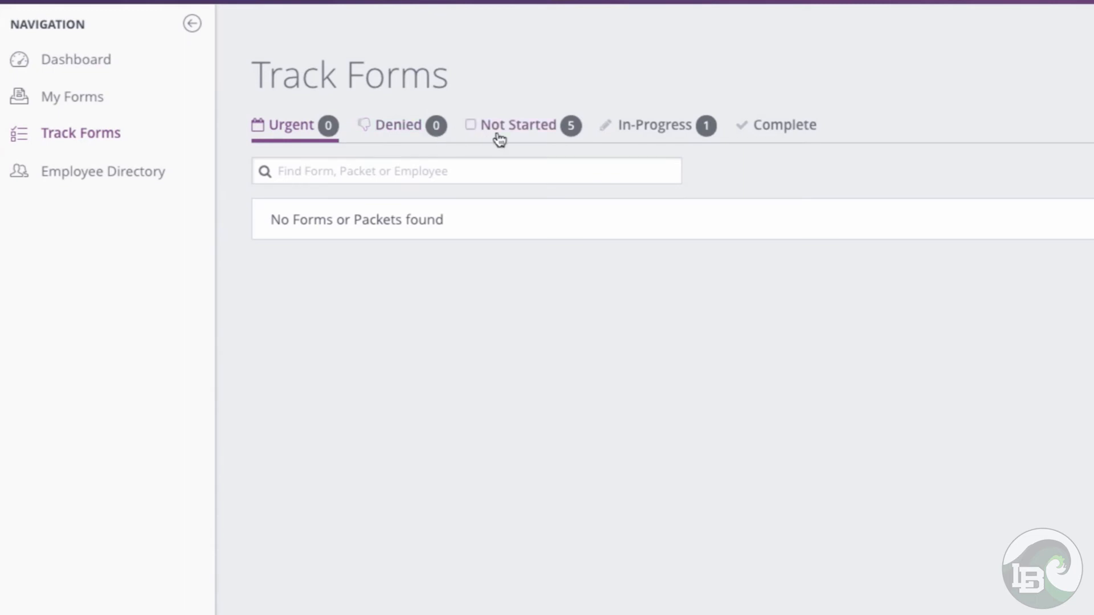
mouse_move(544, 135)
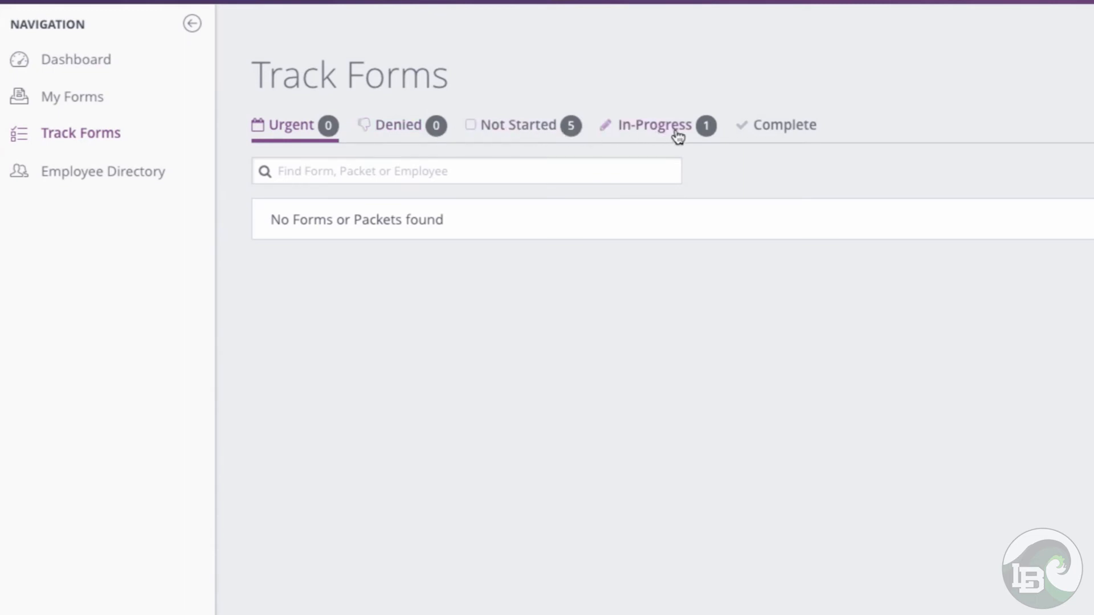
mouse_move(768, 136)
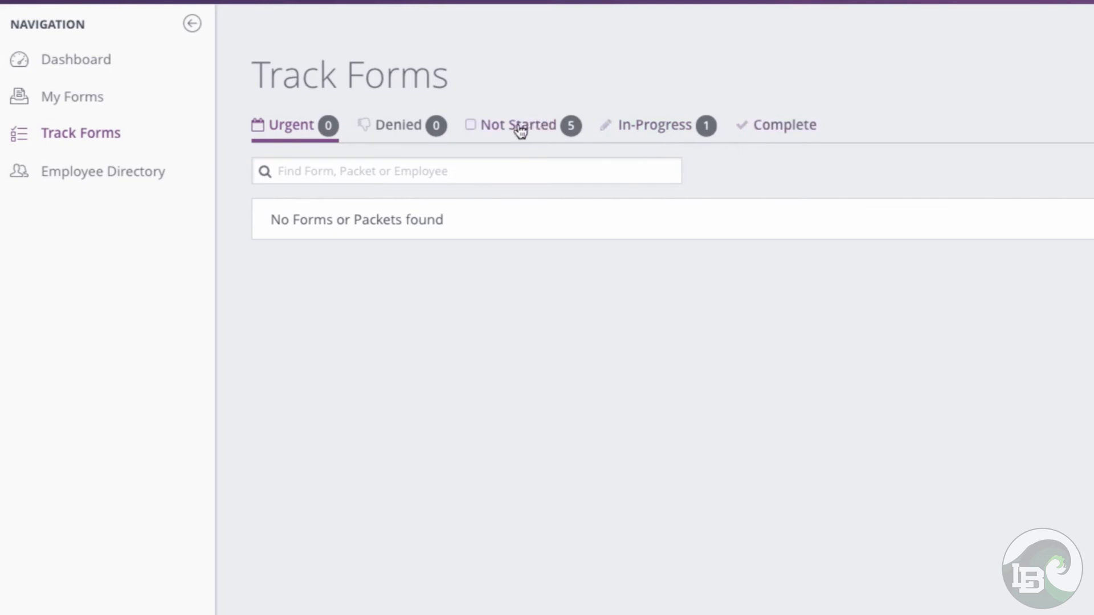
click(654, 125)
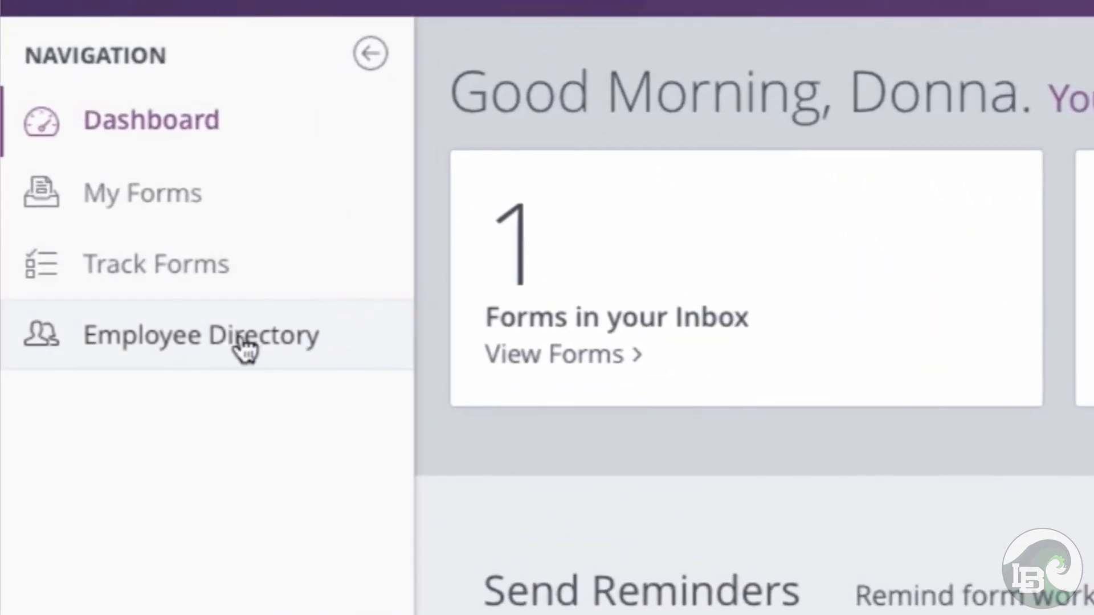
mouse_move(356, 348)
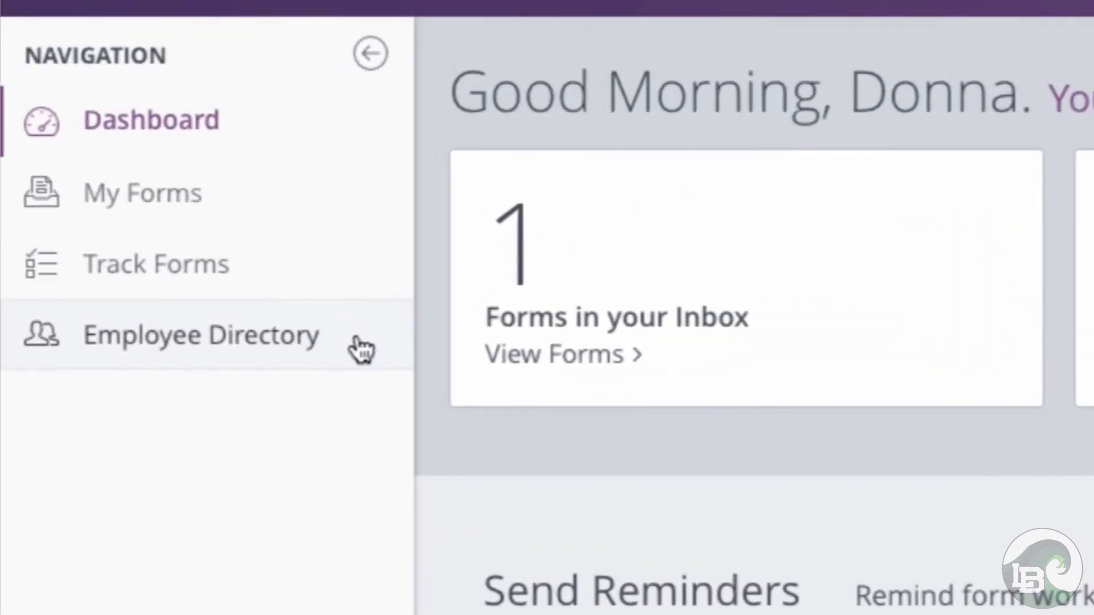
Open the Employee Directory and search the site for 'donna noble'.
click(200, 335)
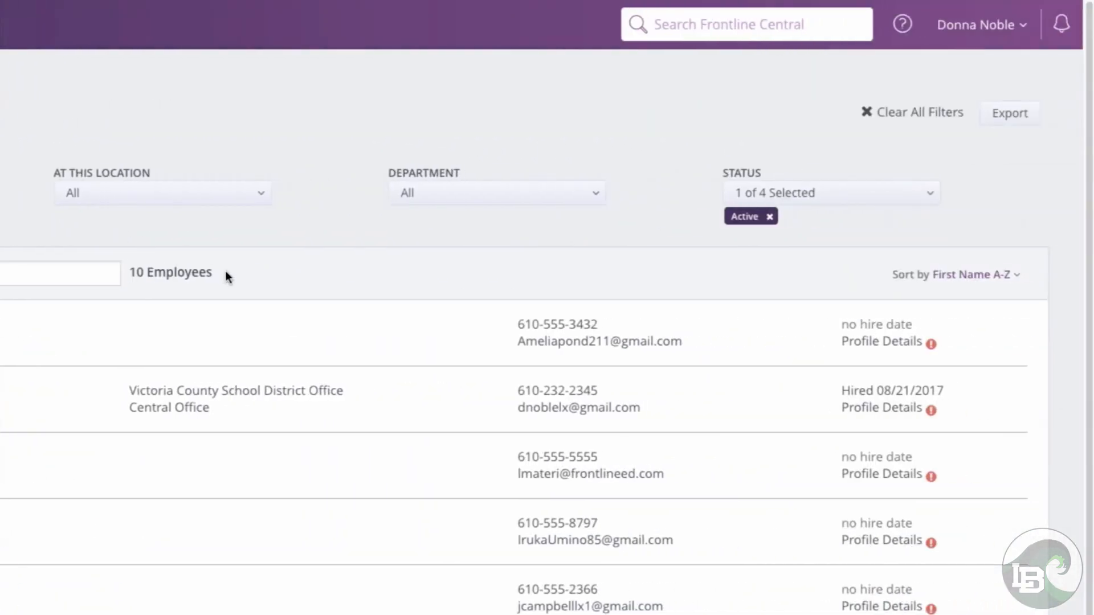
click(744, 24)
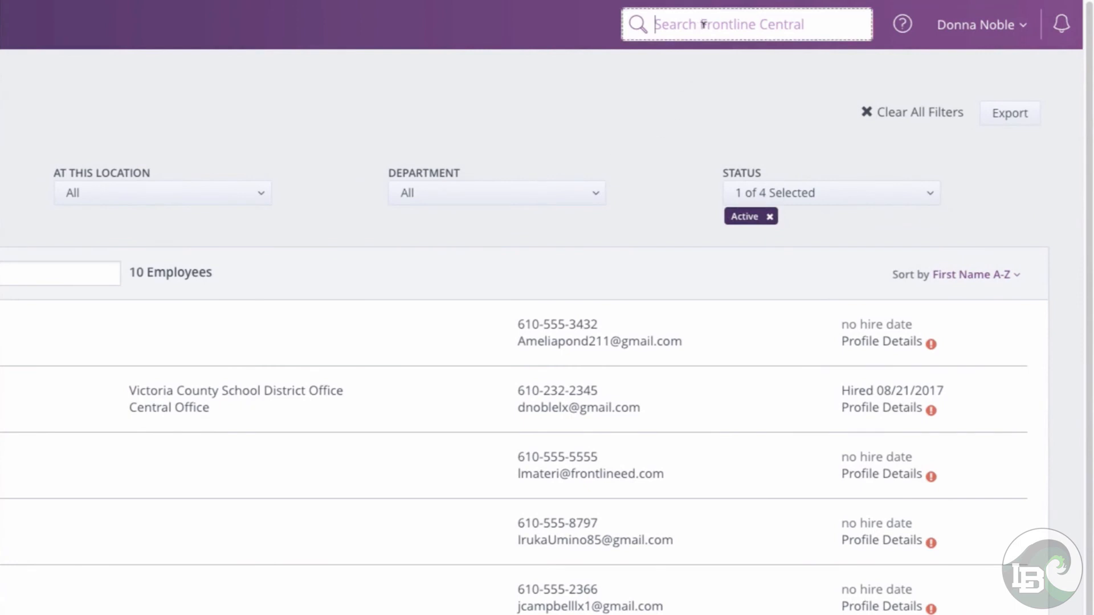
text(donna noble)
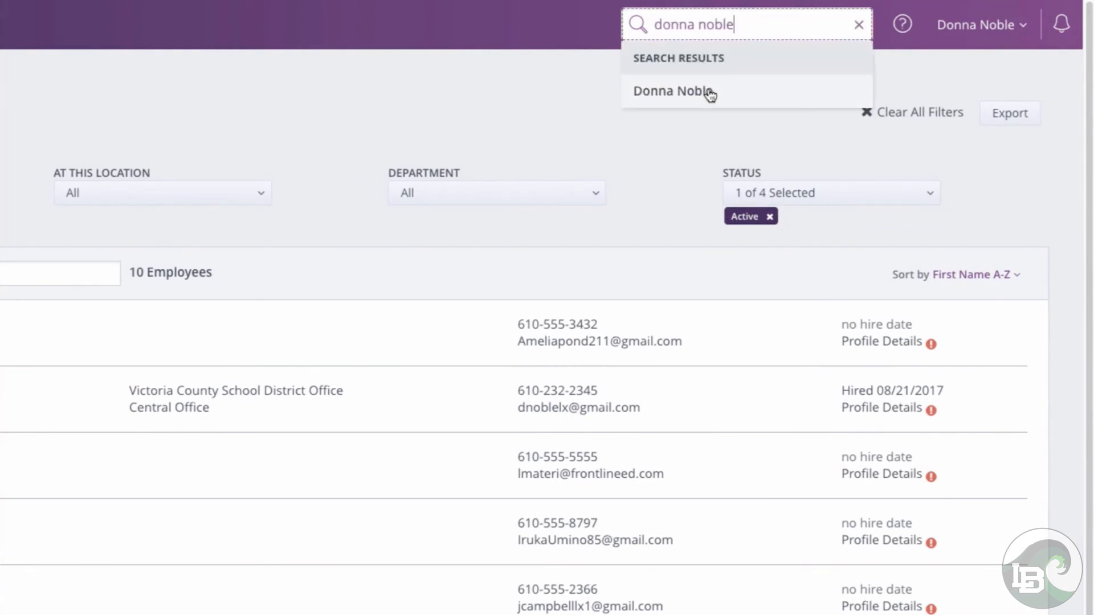
Open Donna Noble's record and view its Credentials, Medical Documents and Emergency tabs.
click(684, 90)
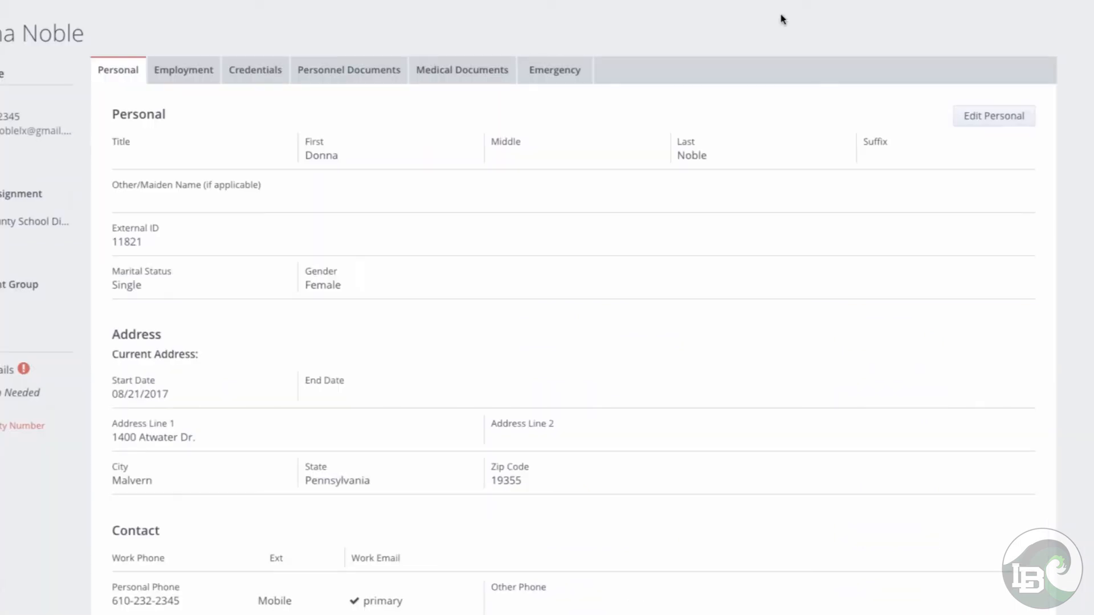
mouse_move(536, 47)
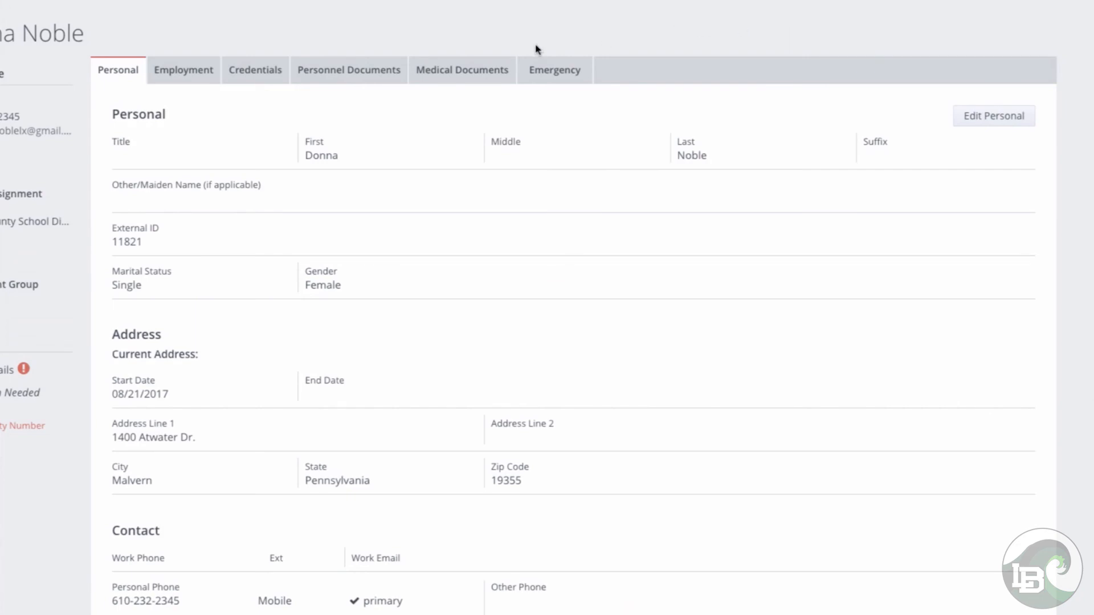
click(255, 71)
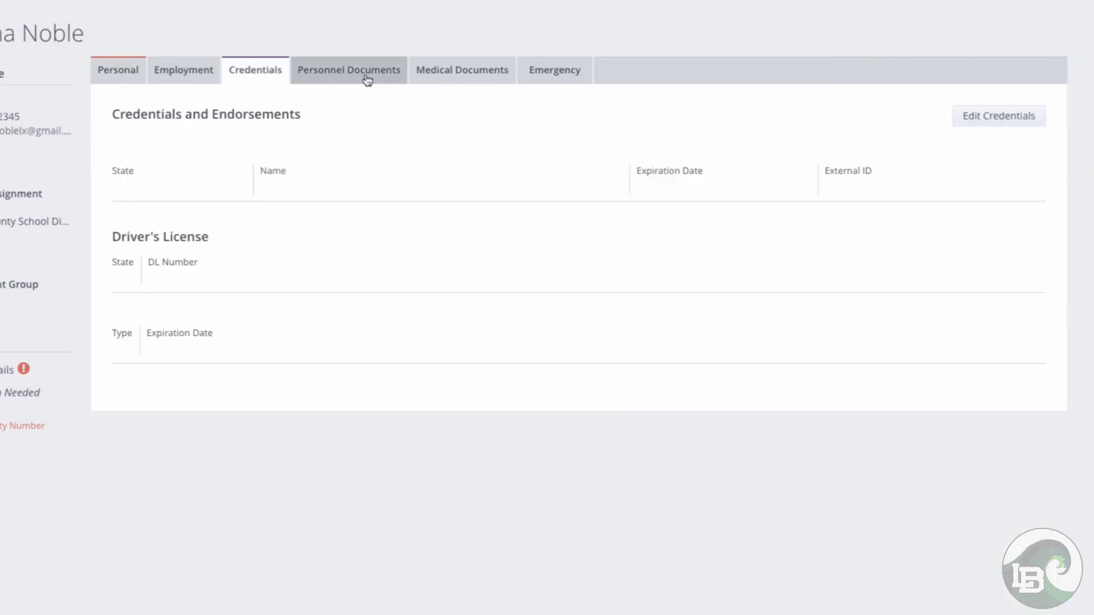
click(462, 70)
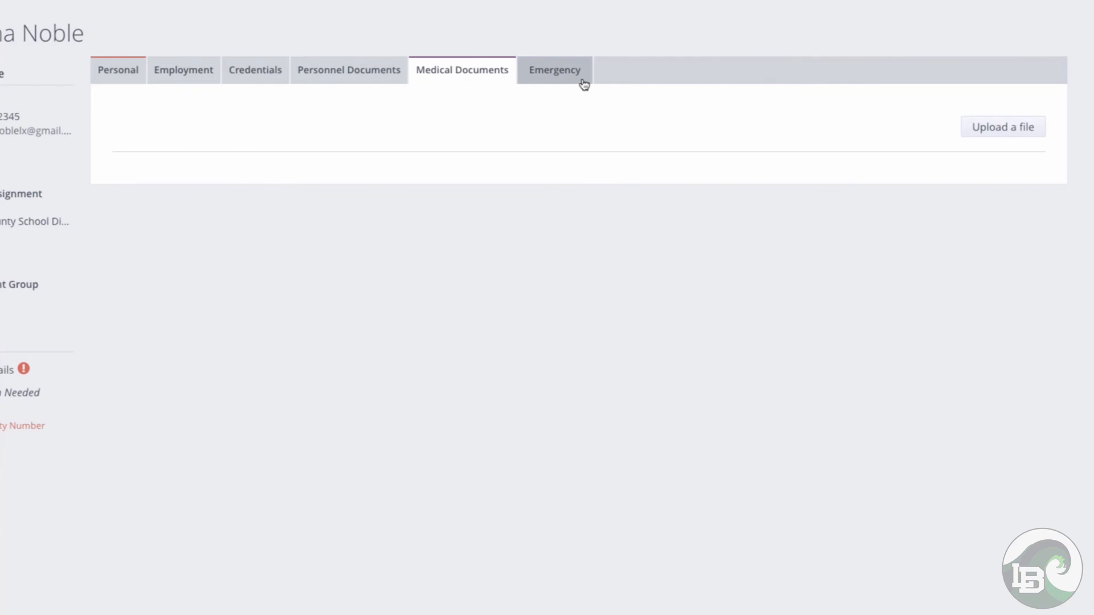
click(554, 70)
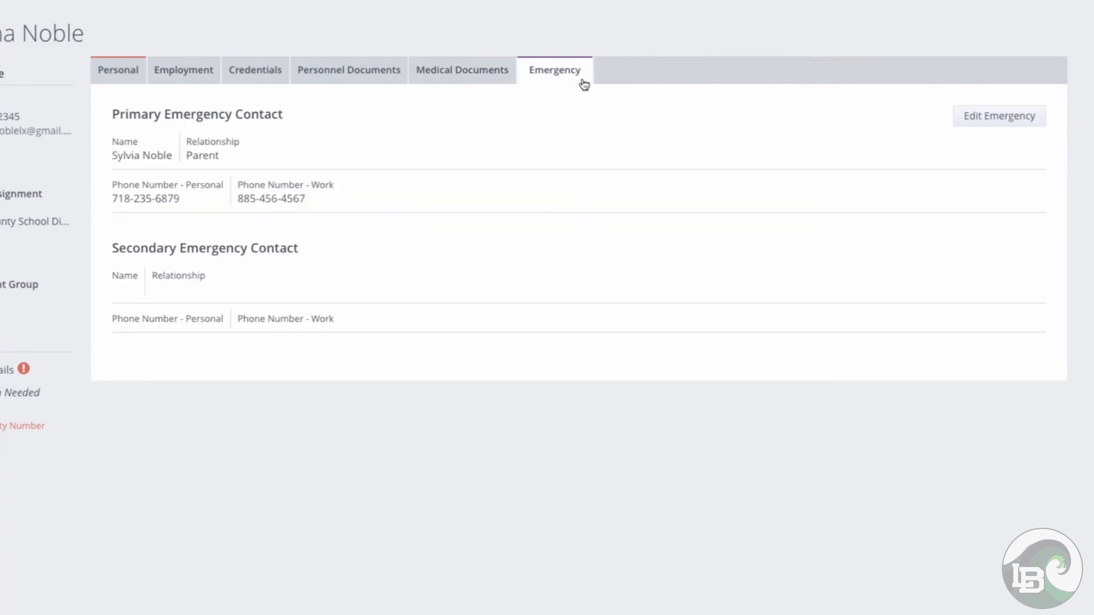